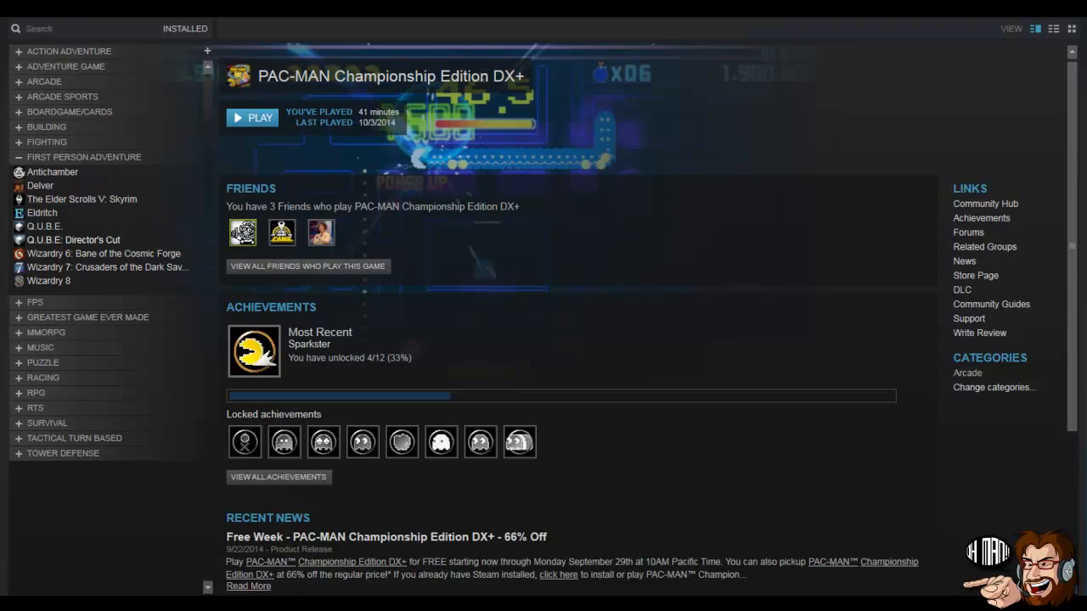
pyautogui.moveTo(73, 239)
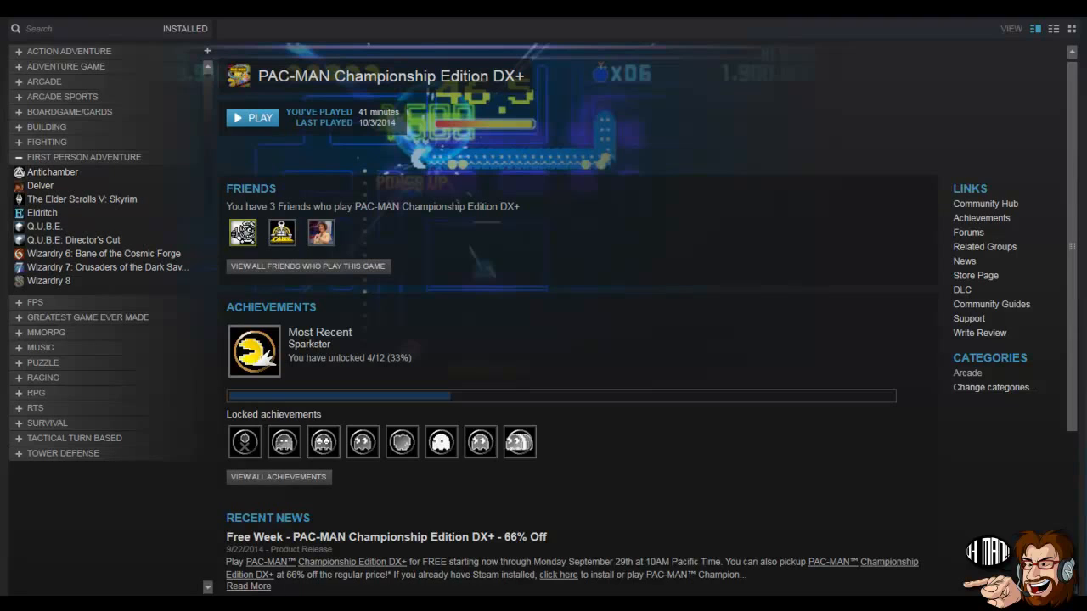
# - Collapse the First Person Adventure category and expand MMORPG to list its games
pyautogui.click(83, 156)
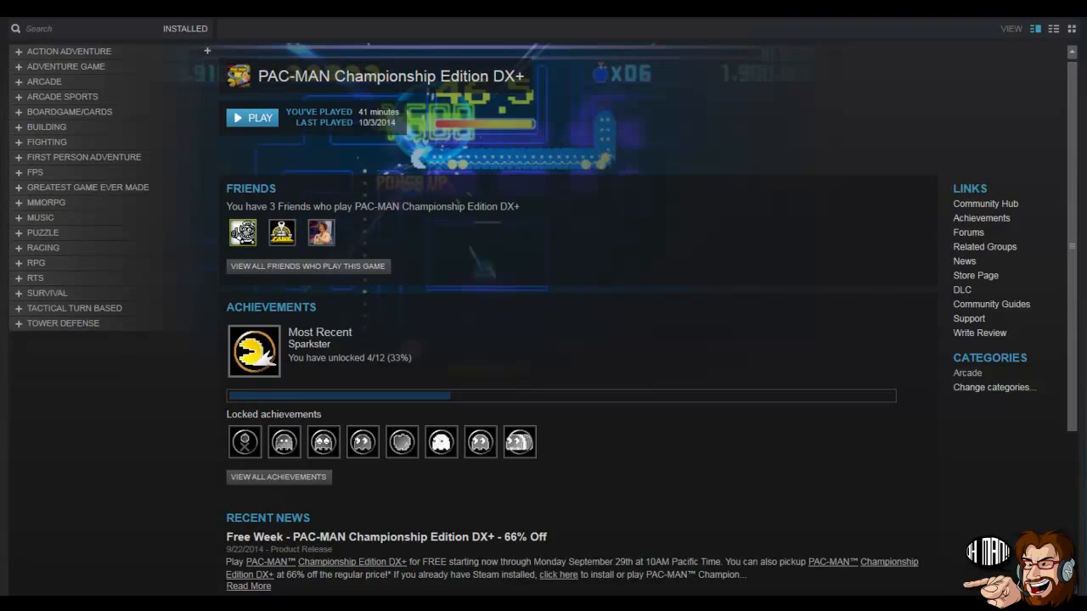
pyautogui.click(46, 202)
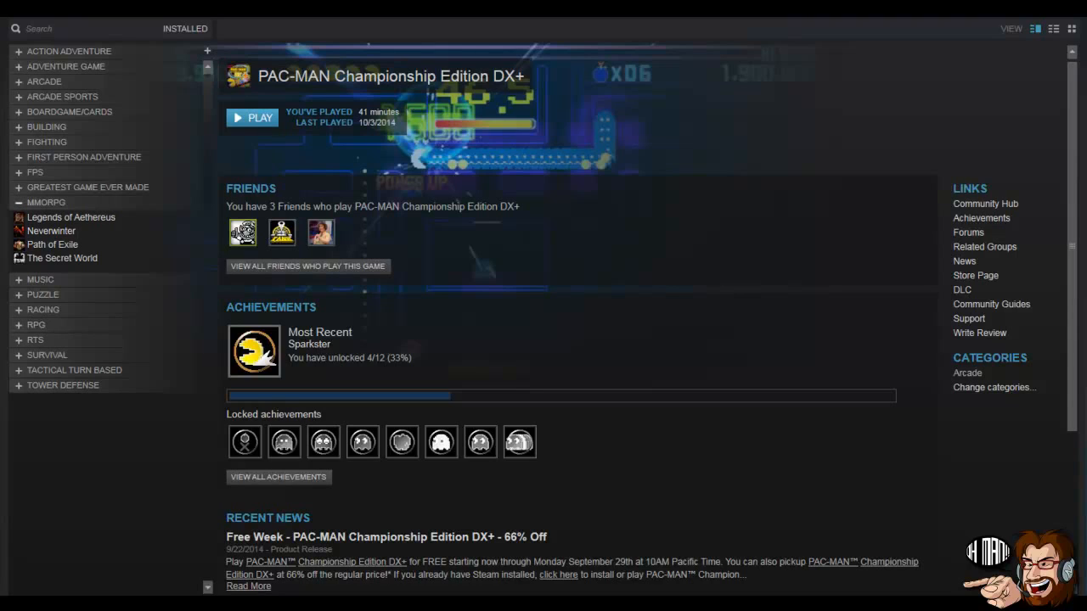
# - Expand the Action Adventure category to show its games from 8BitBoy to The Witcher 2
pyautogui.click(46, 202)
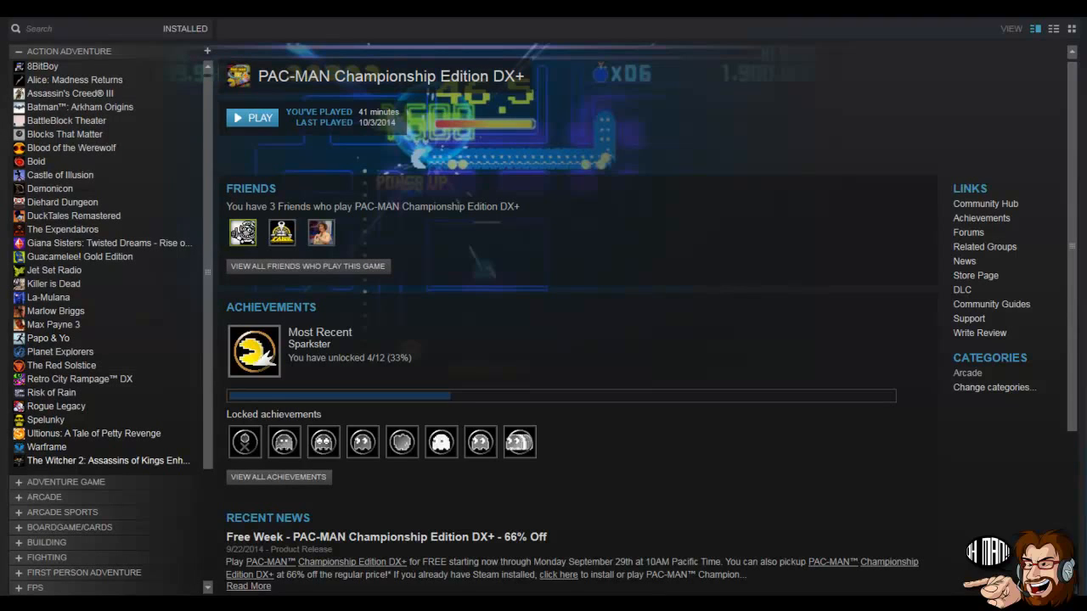
# - Assign The Witcher 2: Assassins of Kings Enhanced Edition to Action Adventure via Set Categories
pyautogui.rightClick(107, 460)
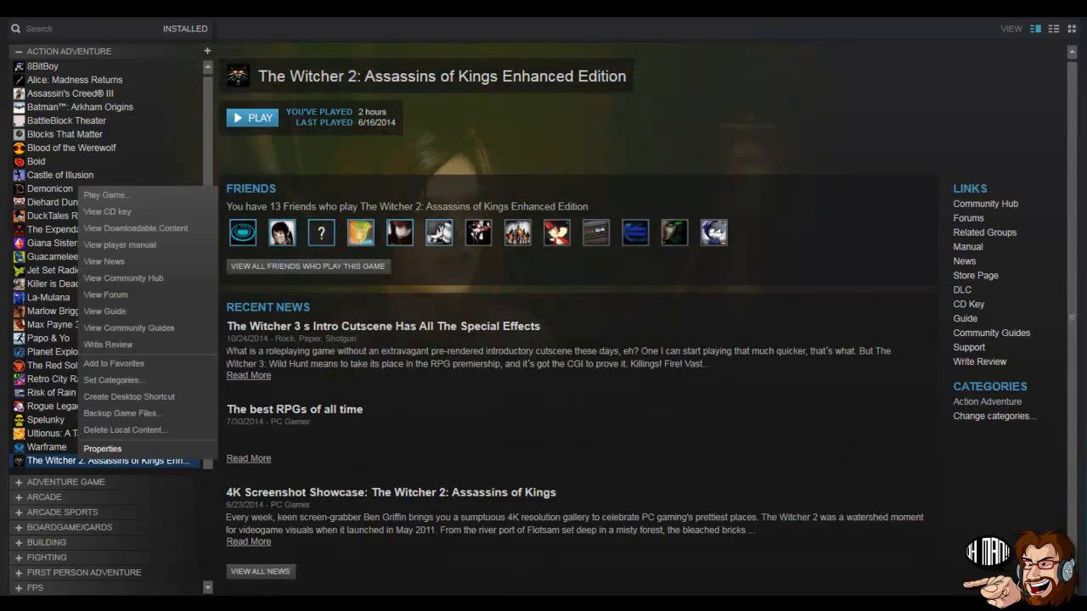
pyautogui.moveTo(113, 363)
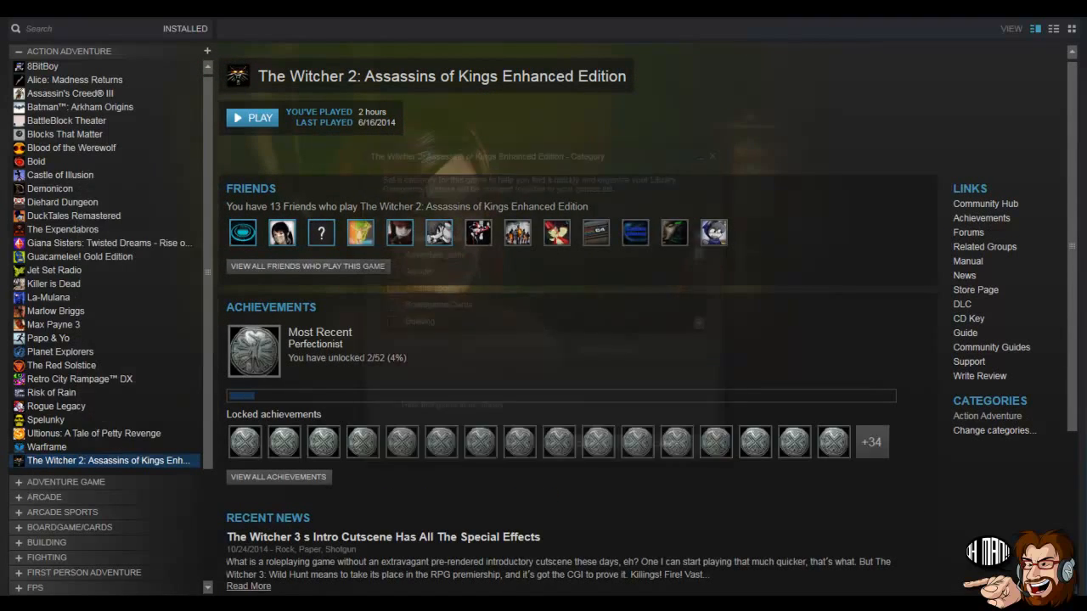
pyautogui.click(993, 431)
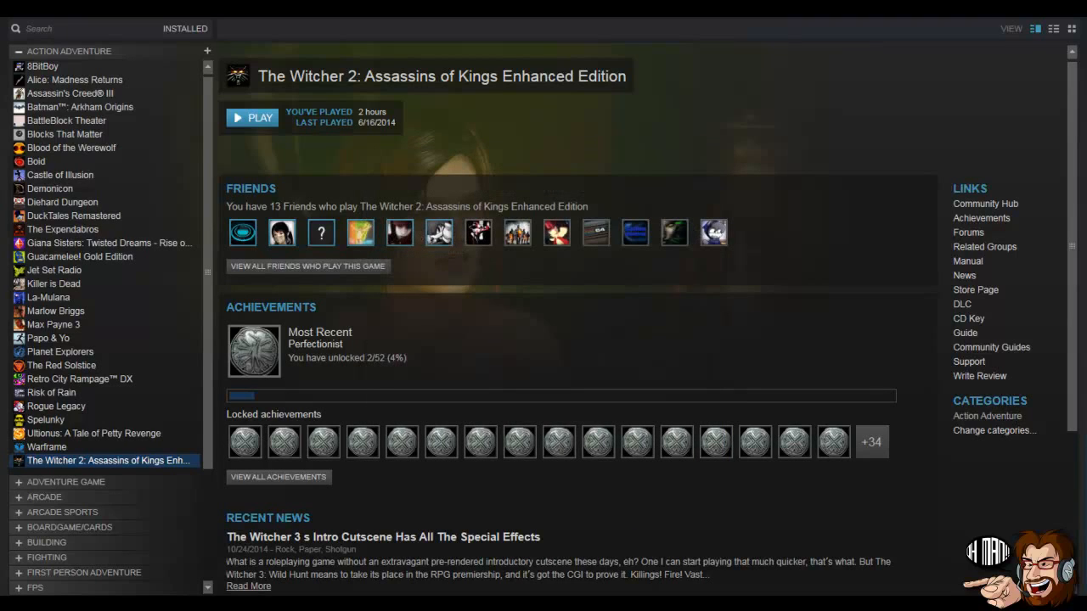
# - Collapse Action Adventure and expand Arcade to show Hero Siege, PAC-MAN Championship Edition DX+ and Teleglitch
pyautogui.click(16, 51)
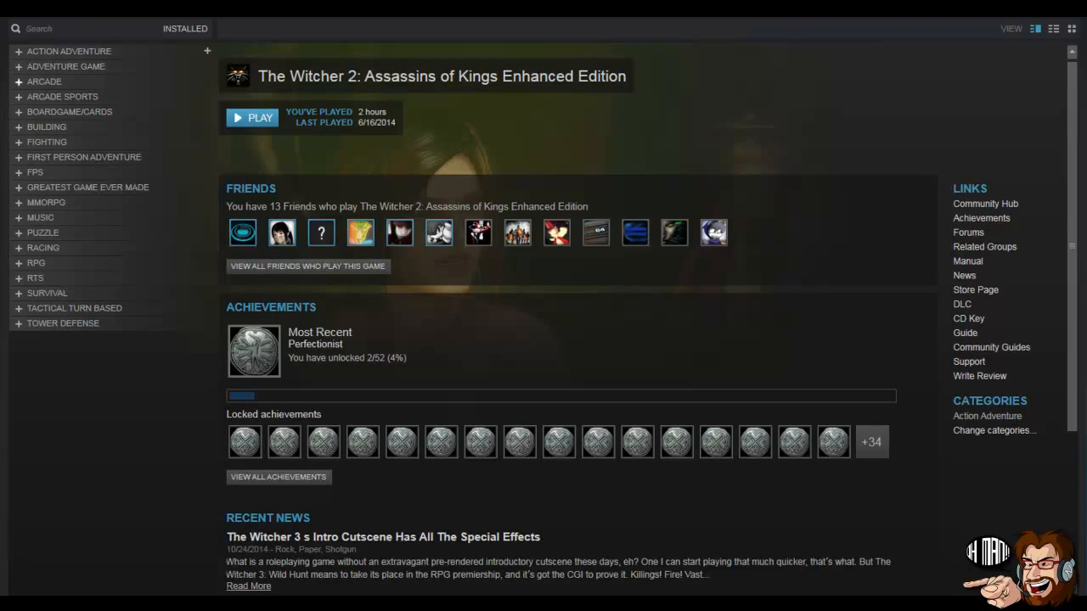
pyautogui.click(19, 81)
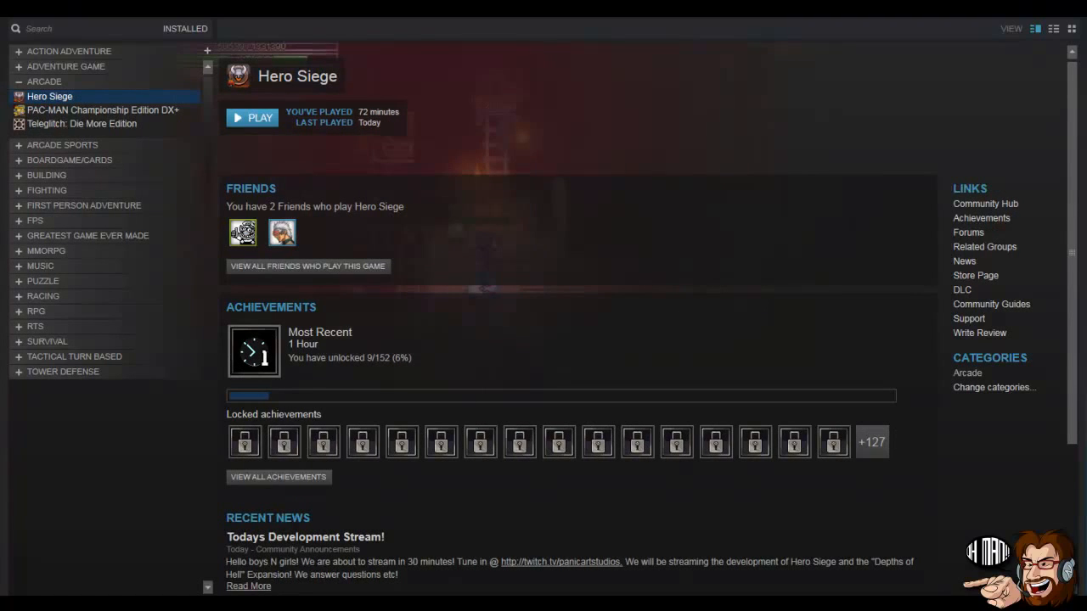